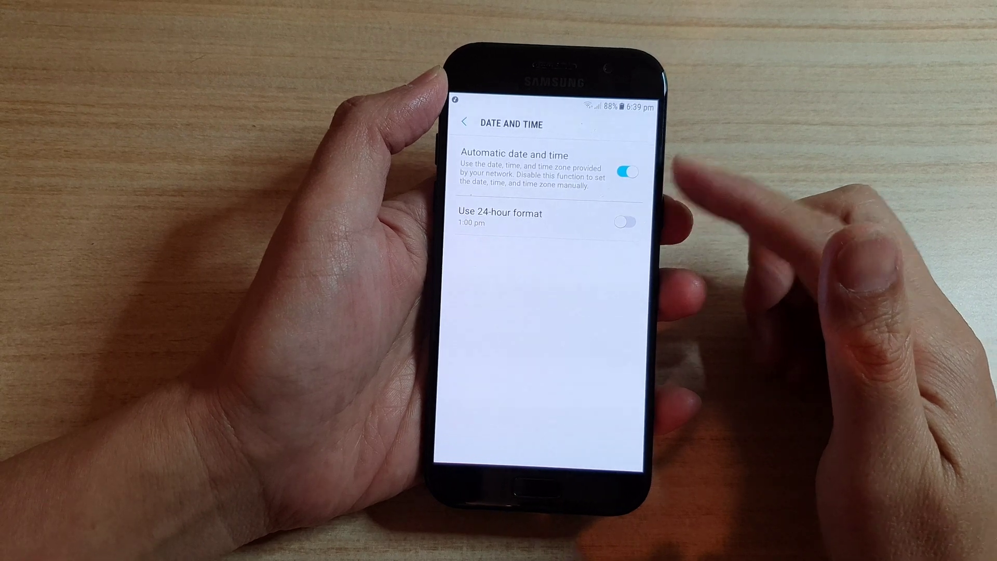
Return to the main Settings list and scroll down to General management.
{"action": "left_click", "coordinate": [627, 171]}
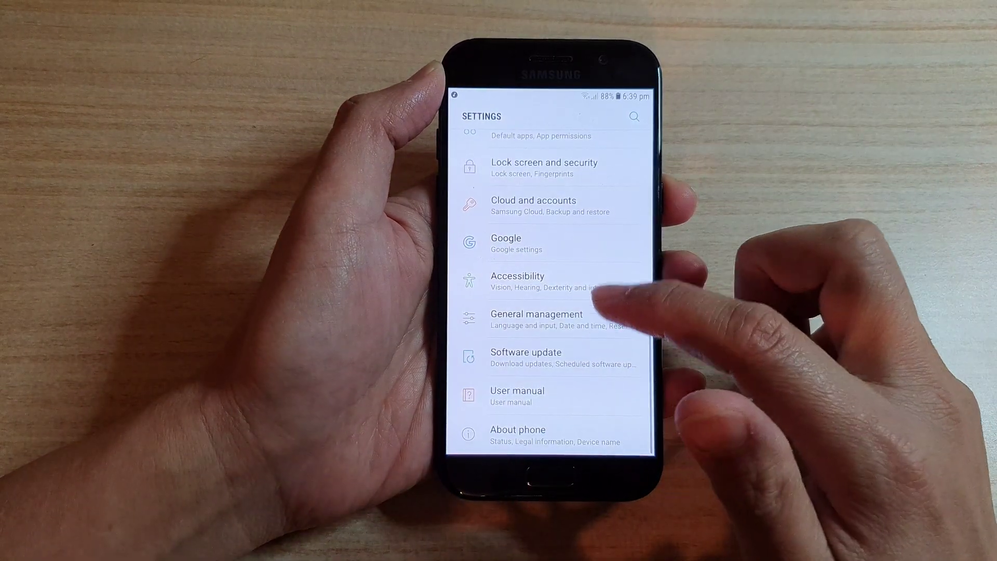
{"action": "scroll", "scroll_direction": "down", "scroll_amount": 3}
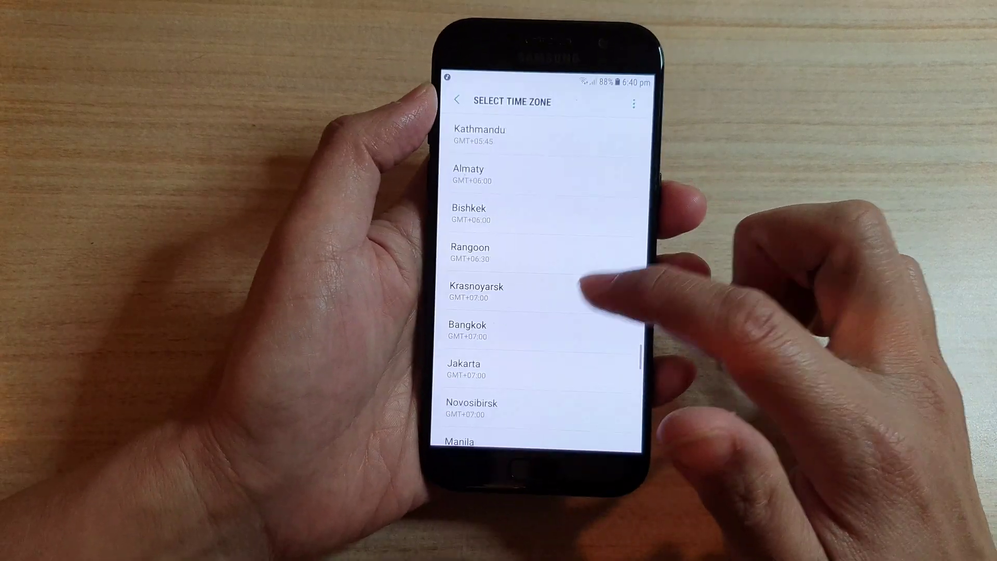
Scroll the Select time zone list to Perth, GMT+08:00 Australian Western Standard Time.
{"action": "scroll", "scroll_direction": "down", "scroll_amount": 3}
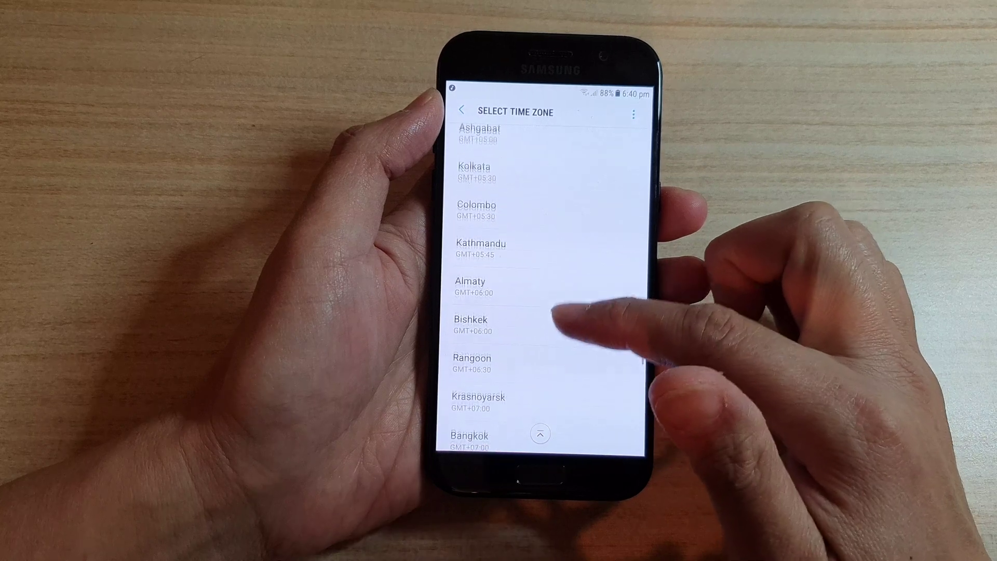
{"action": "scroll", "scroll_direction": "down", "scroll_amount": 3}
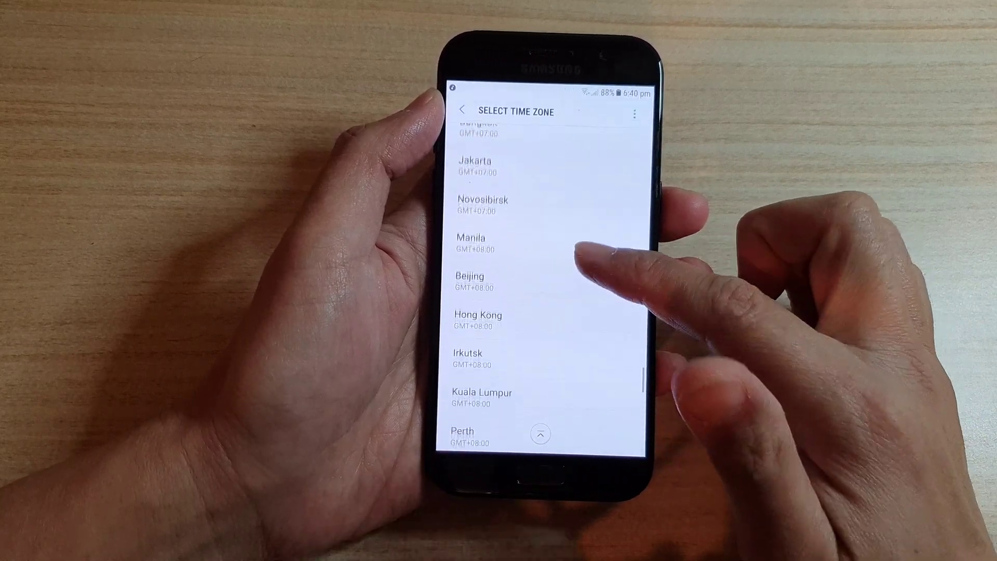
{"action": "scroll", "scroll_direction": "down", "scroll_amount": 3}
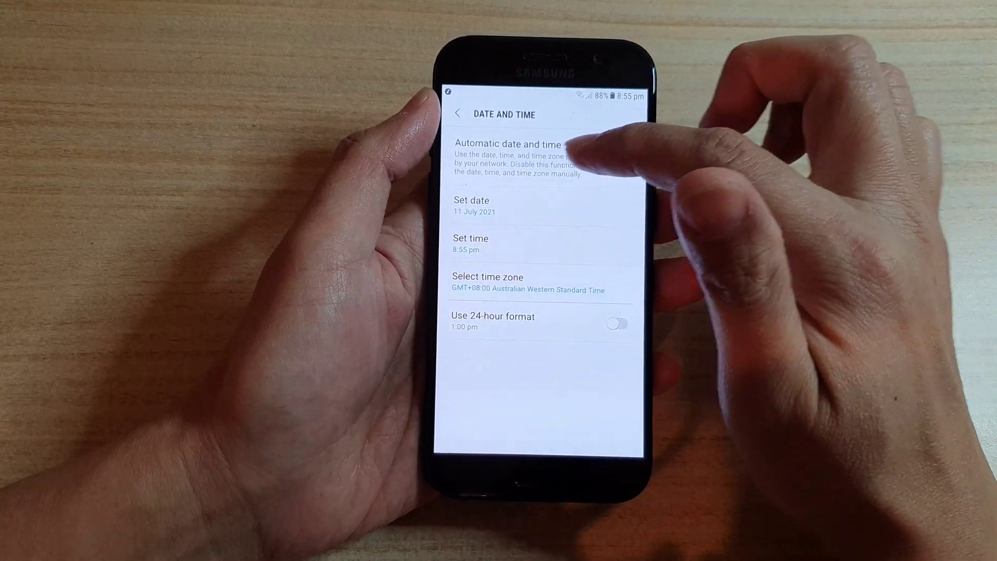
Switch Automatic date and time back on, hiding the manual date, time and zone entries.
{"action": "left_click", "coordinate": [618, 158]}
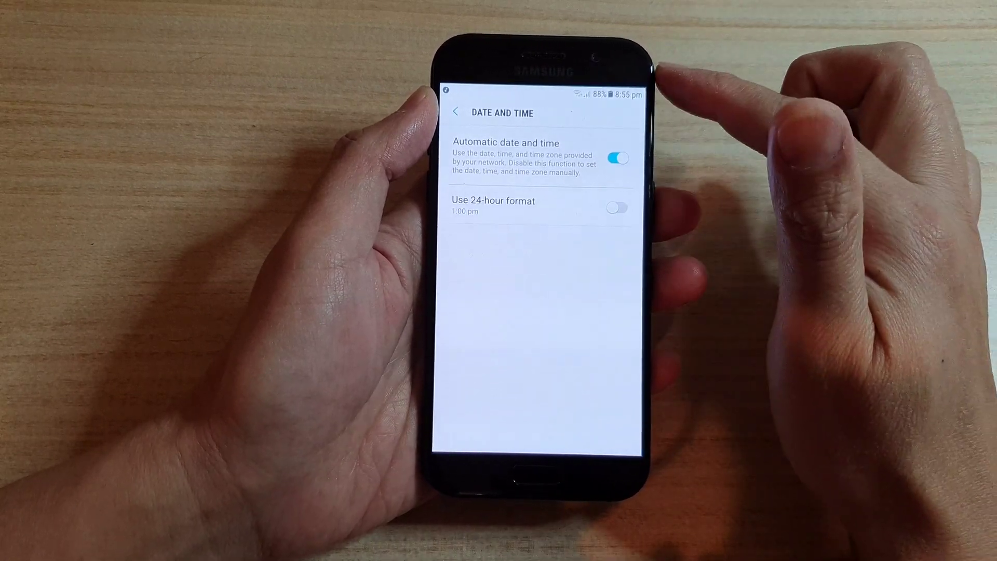